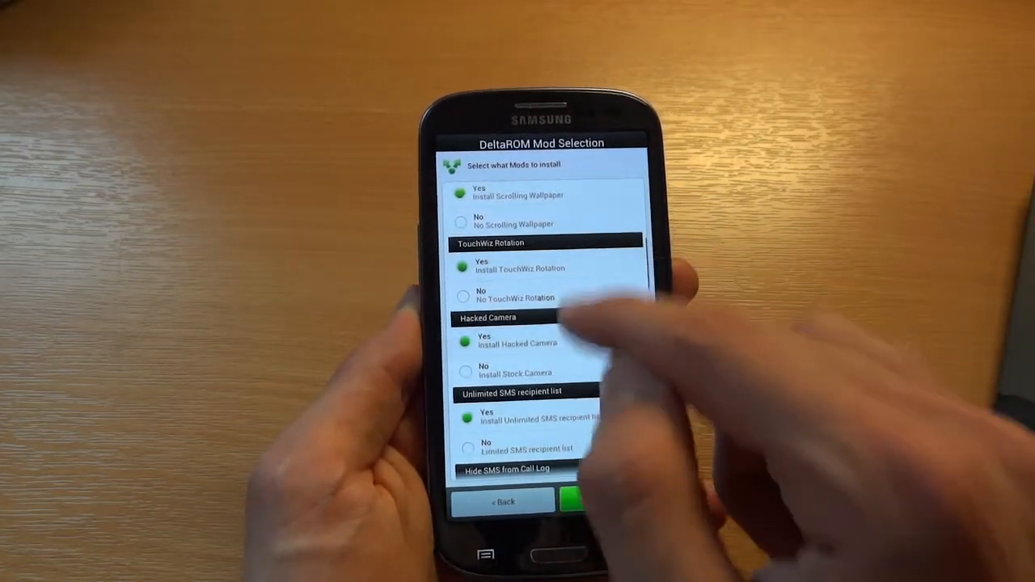
- Review the mod choices — no call recording or popup browser, GPS Fast Lock and base ROM kept — and continue to CSC
{"action": "scroll", "scroll_direction": "up", "scroll_amount": 3}
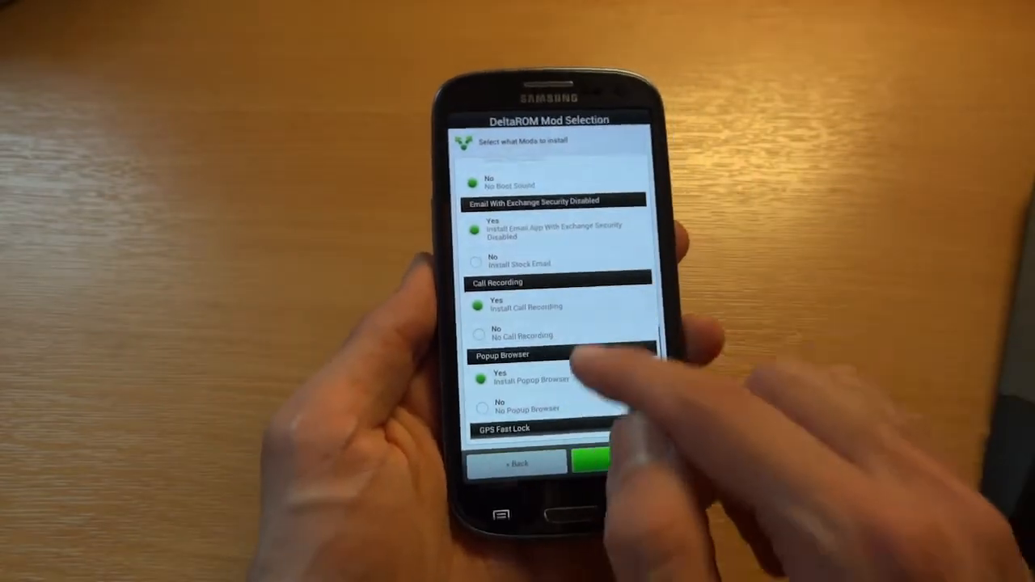
{"action": "scroll", "scroll_direction": "down", "scroll_amount": 3}
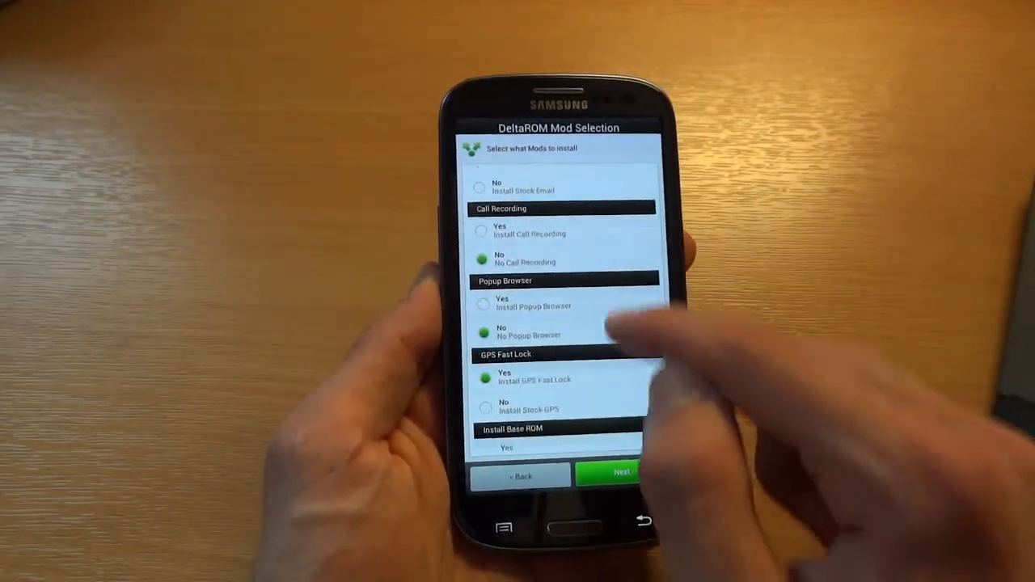
{"action": "scroll", "scroll_direction": "up", "scroll_amount": 3}
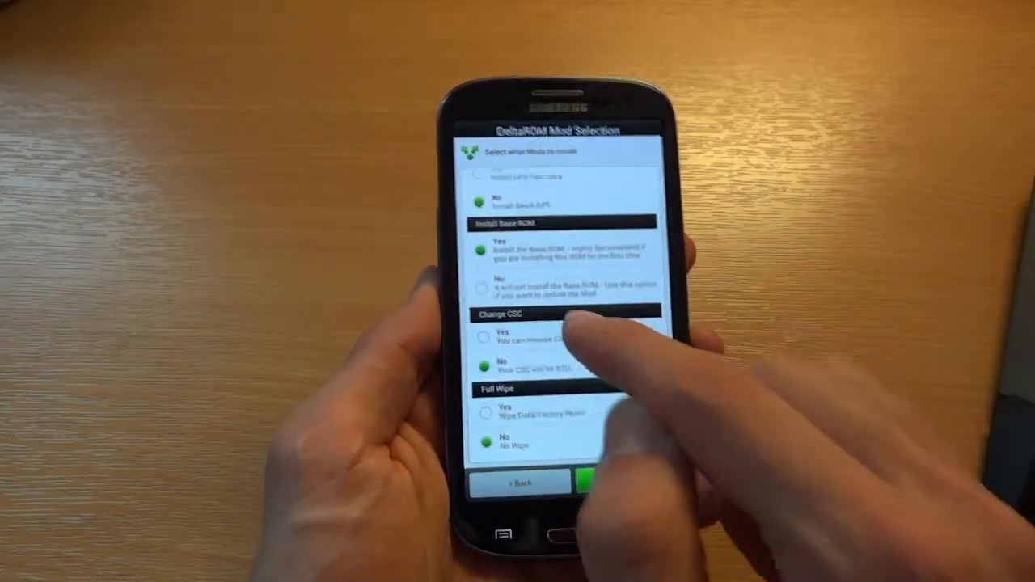
{"action": "left_click", "coordinate": [477, 334]}
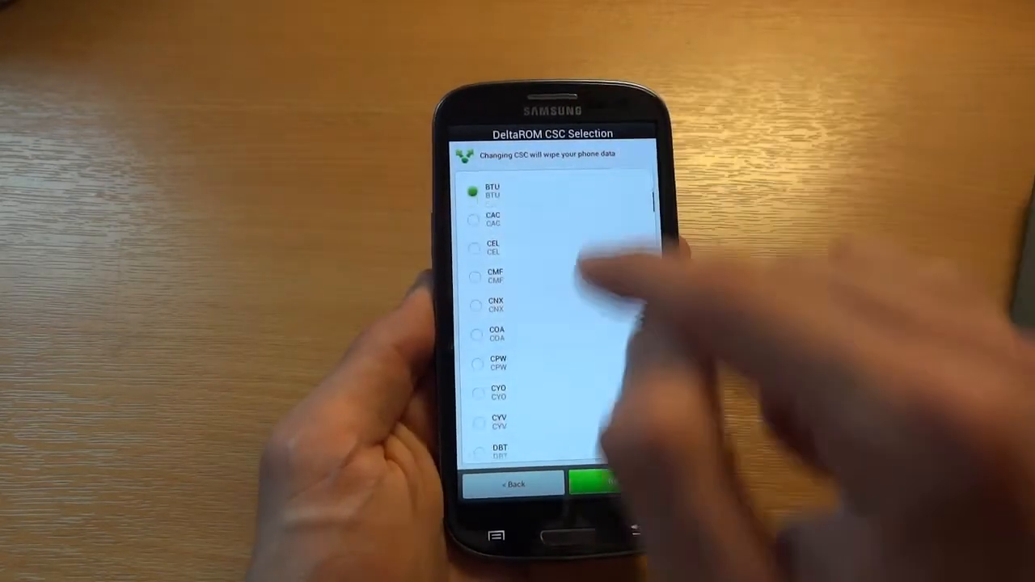
- Look through the CSC list while keeping BTU as the selected region
{"action": "scroll", "scroll_direction": "down", "scroll_amount": 3}
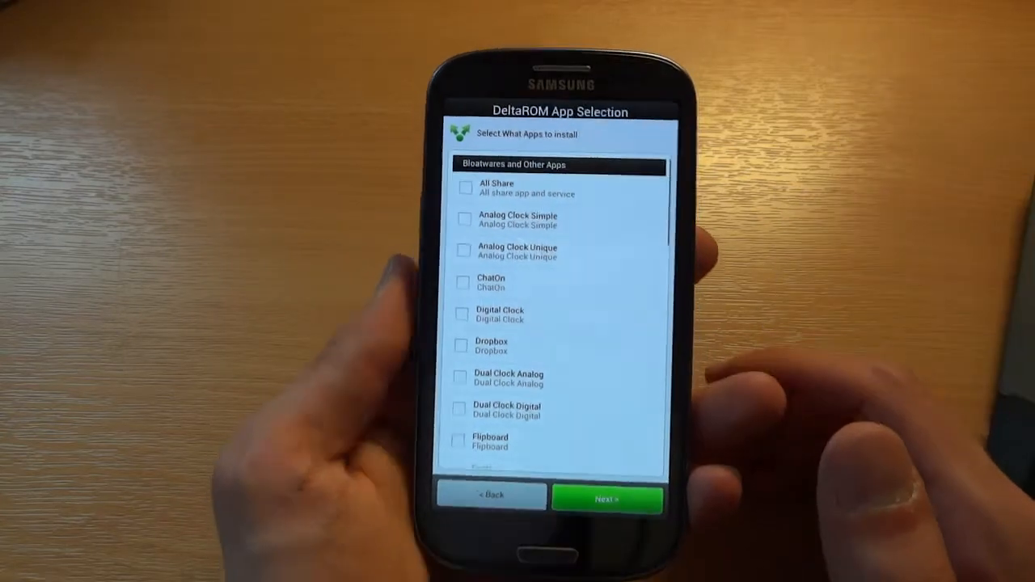
- Tick Google Feedback, Live Wallpaper, Mobile Print, Mobile Track Engine and Youtube for installation
{"action": "left_click", "coordinate": [462, 314]}
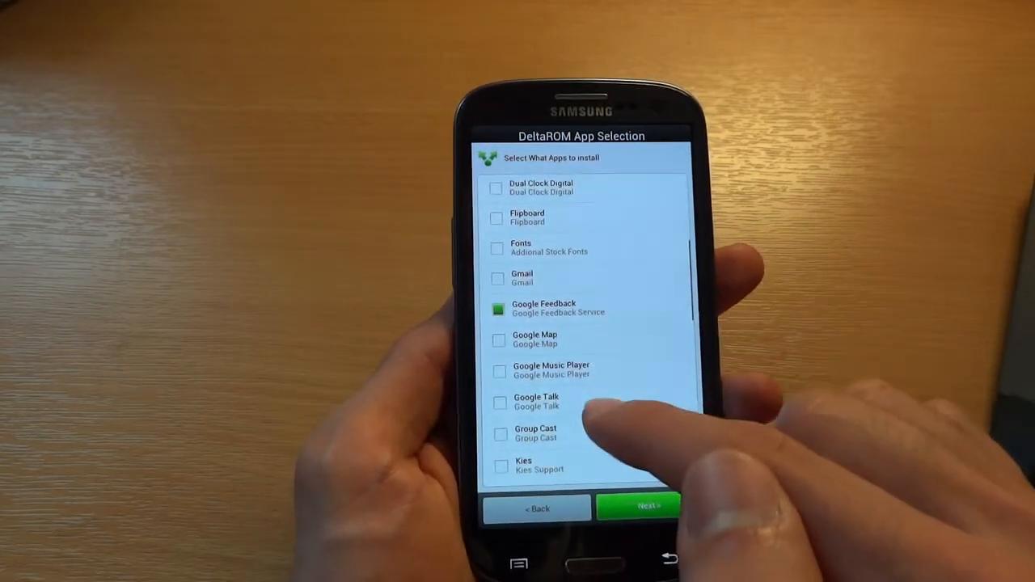
{"action": "scroll", "scroll_direction": "down", "scroll_amount": 3}
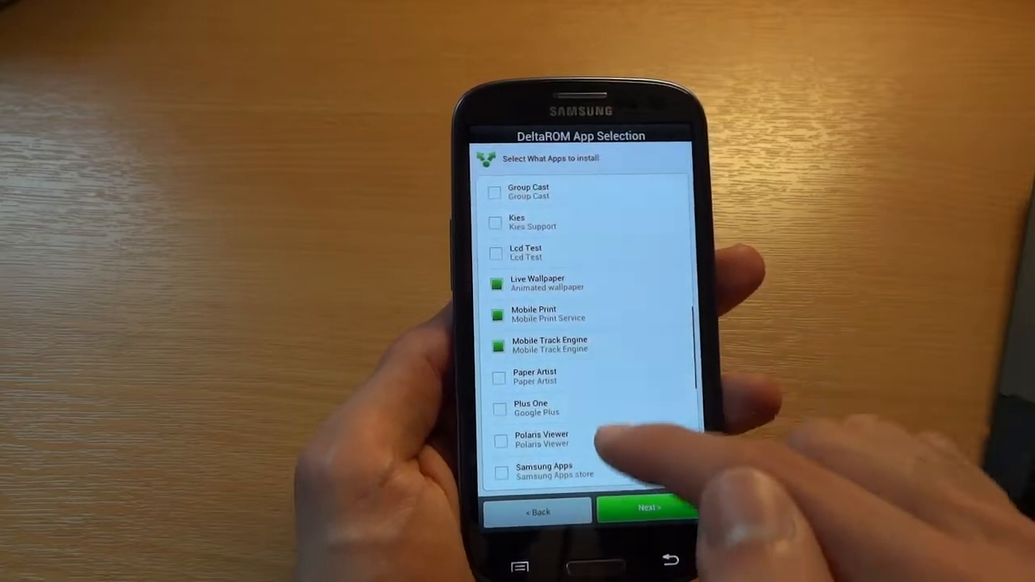
{"action": "scroll", "scroll_direction": "down", "scroll_amount": 3}
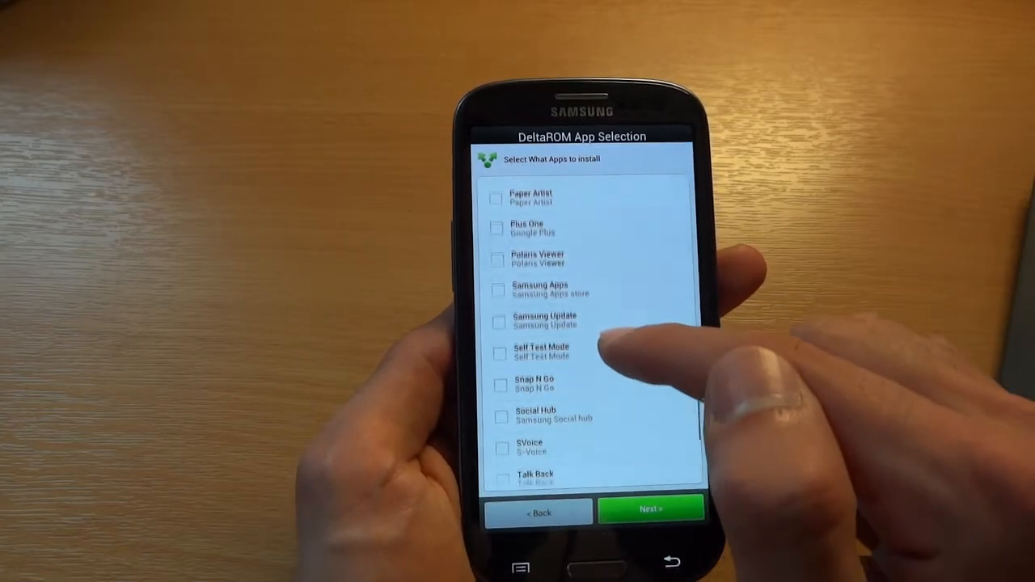
{"action": "scroll", "scroll_direction": "up", "scroll_amount": 3}
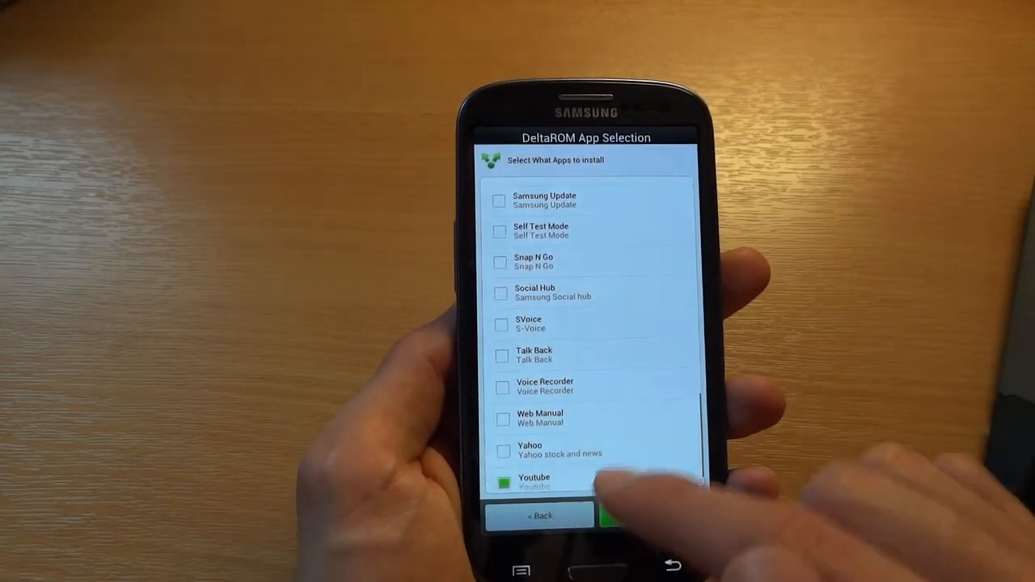